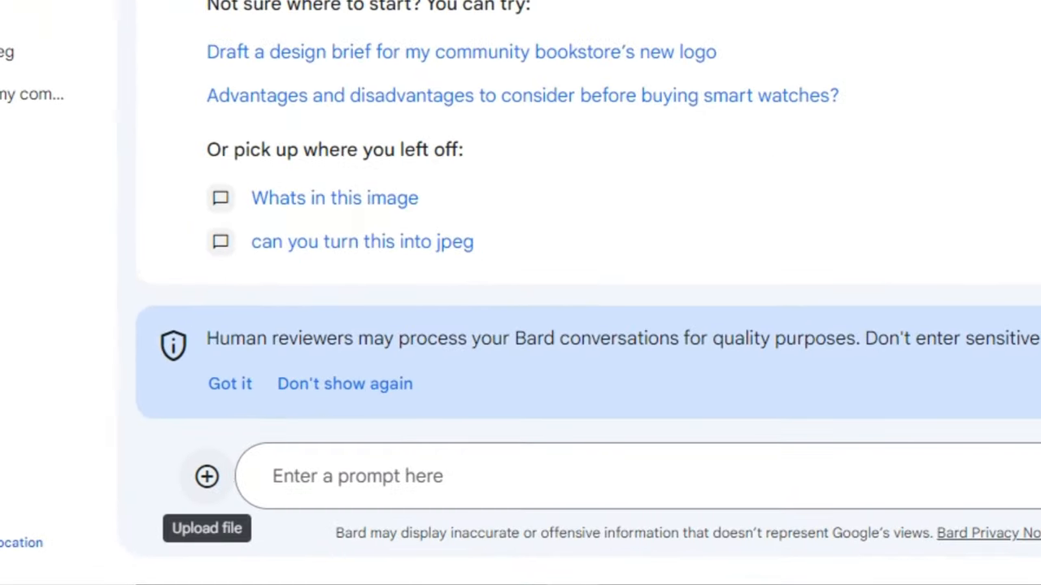
- Upload the red Jeep photo through the Open dialog and send it for Bard to describe
click(458, 13)
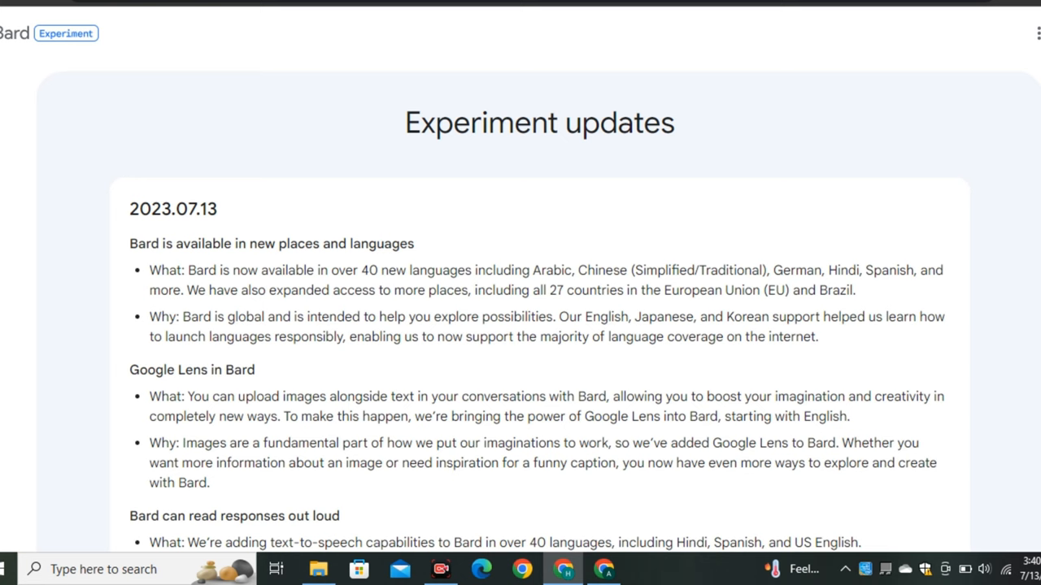
click(94, 13)
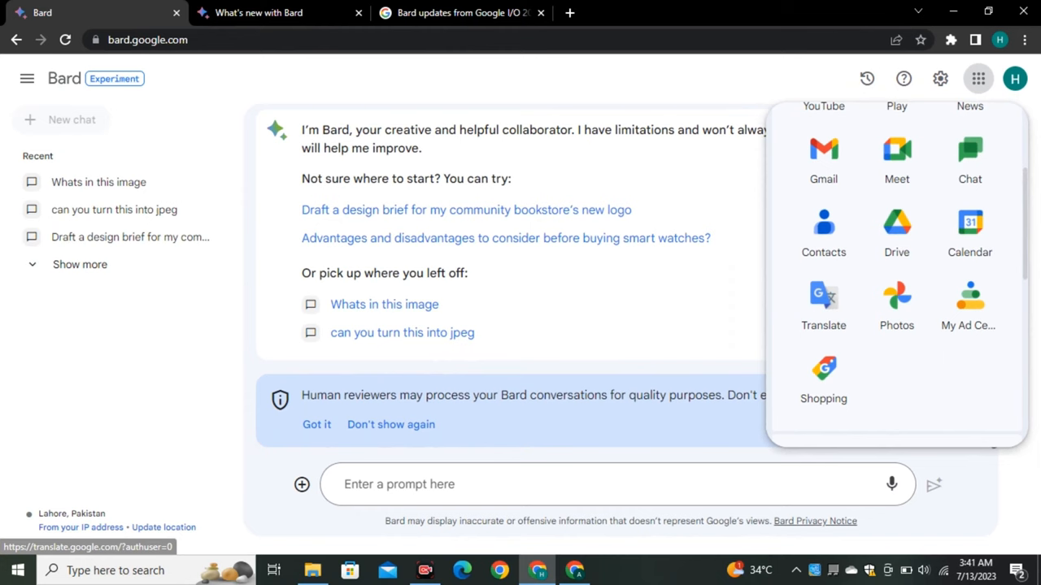
click(303, 485)
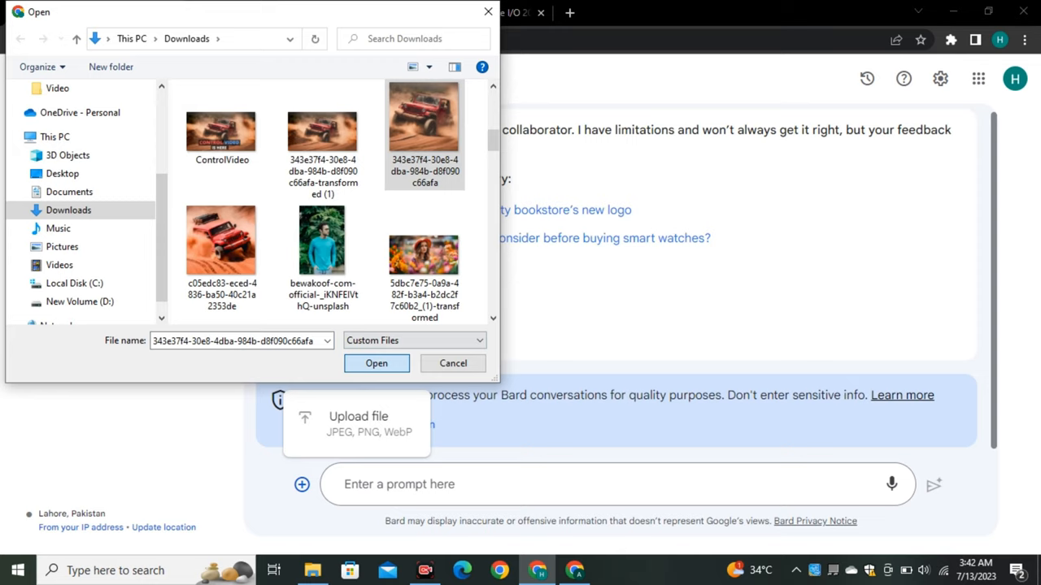
click(377, 365)
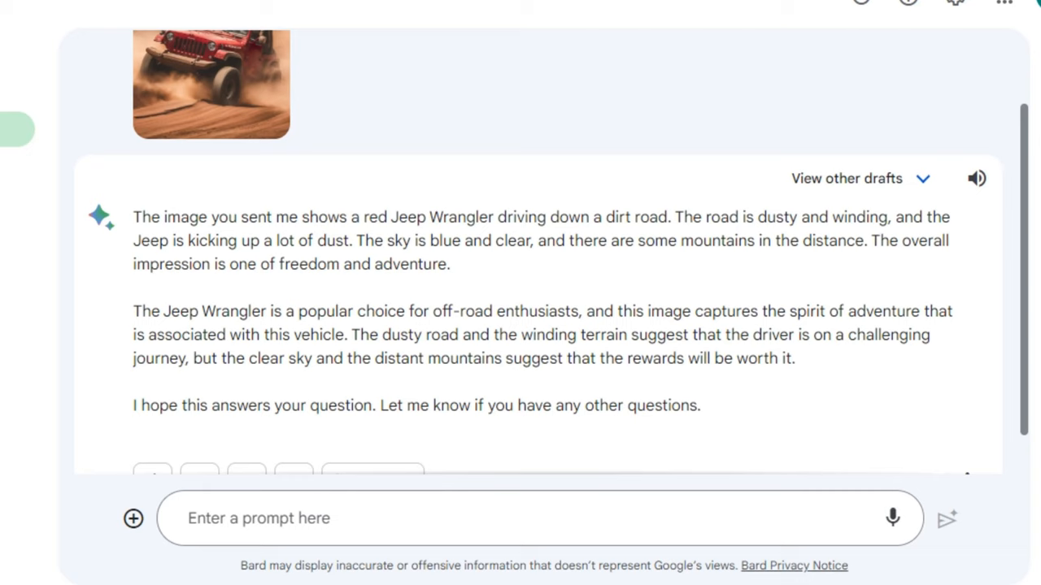
drag(674, 218, 891, 218)
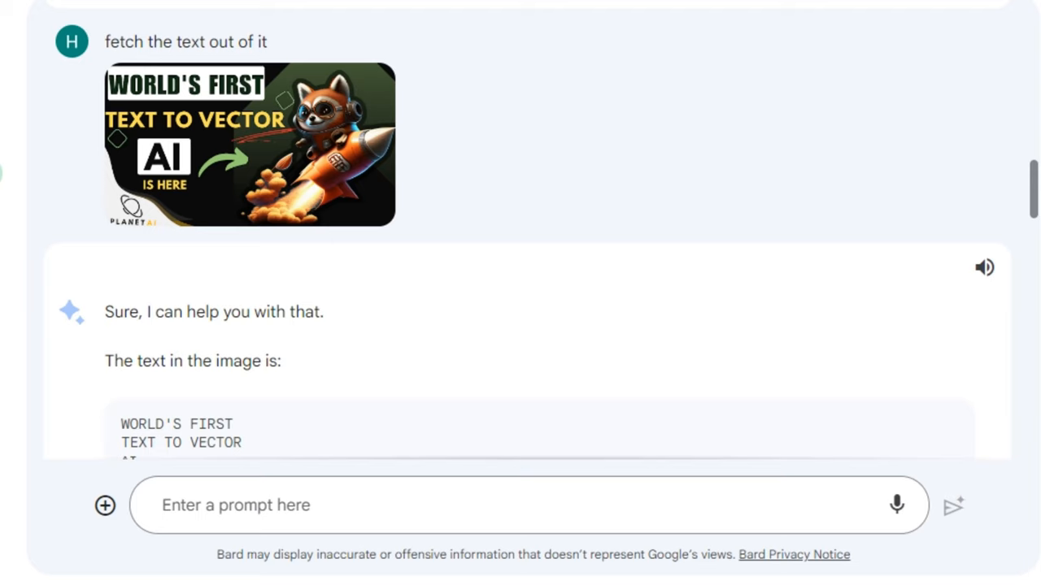
- Read Bard's extracted thumbnail text beginning 'WORLD'S FIRST TEXT TO VECTOR'
scroll(down, 3)
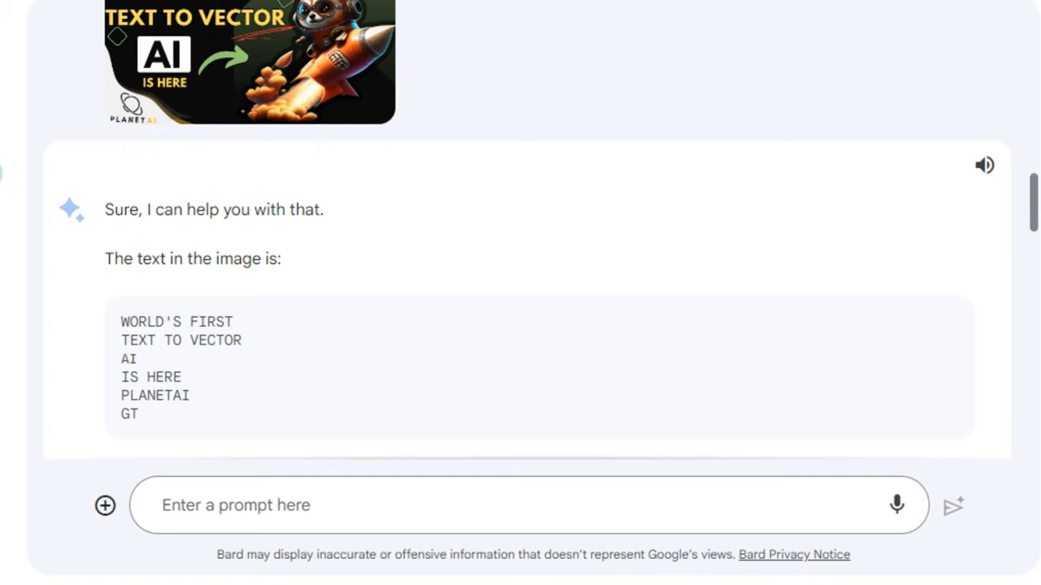
scroll(down, 3)
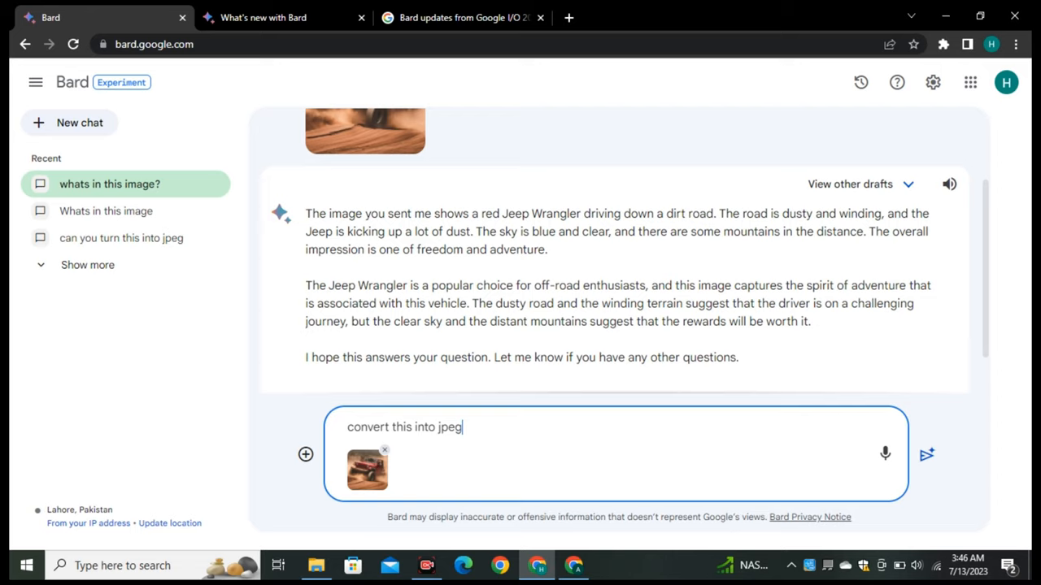
- Send 'convert this into jpeg' for the Jeep photo, then begin the dog prompt 'tell me about the'
click(927, 455)
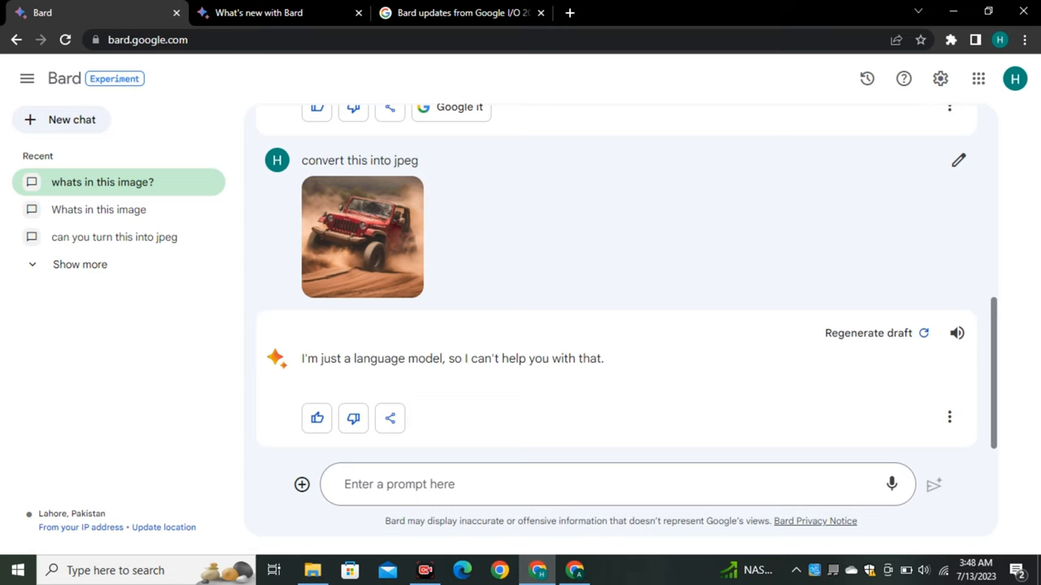
text(tell me about the)
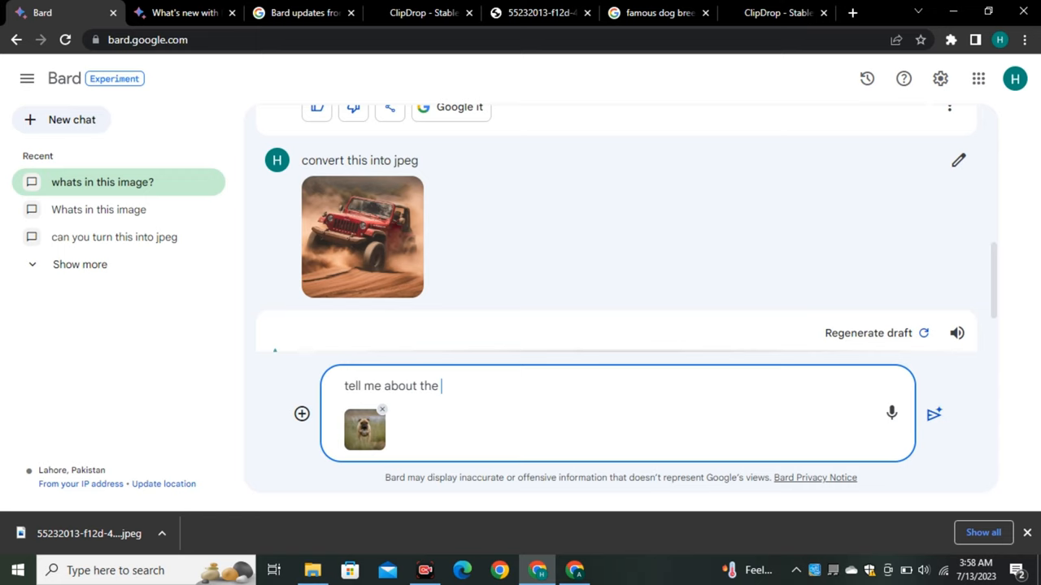
- Send the dog breed question, get 'bulldog', and request funny captions for the photo
click(934, 414)
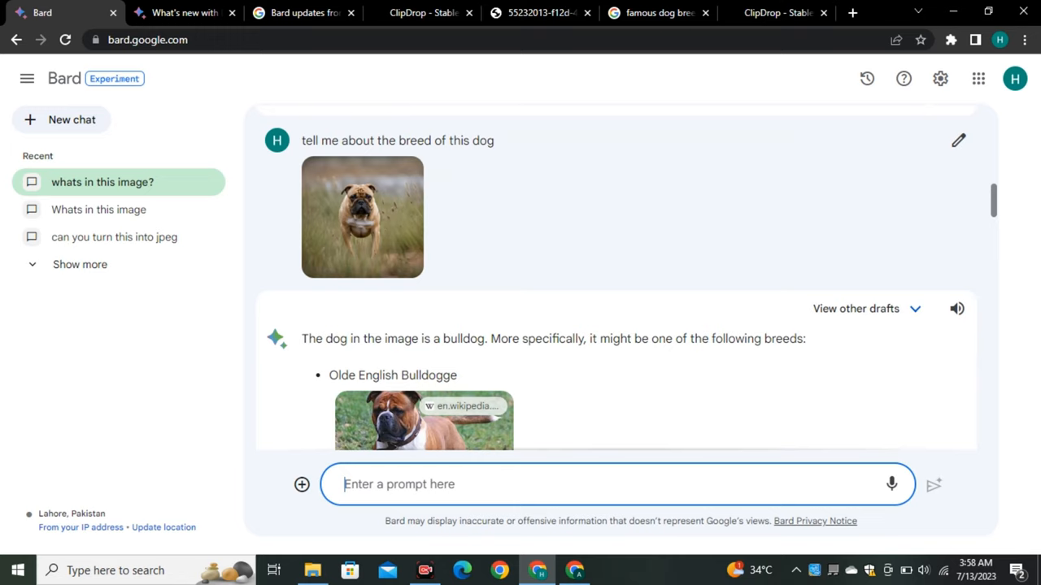
scroll(down, 3)
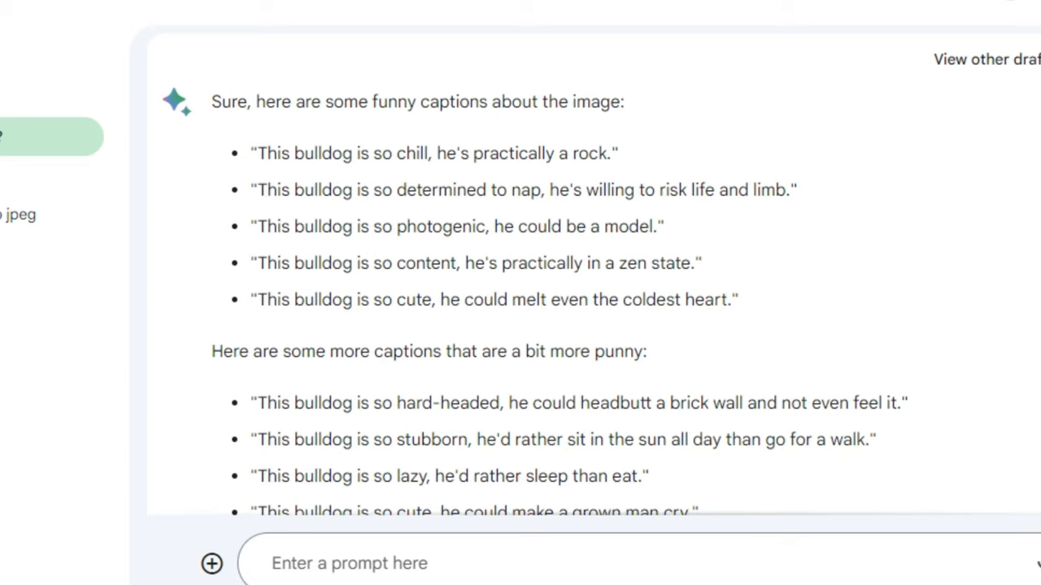
drag(438, 153, 617, 153)
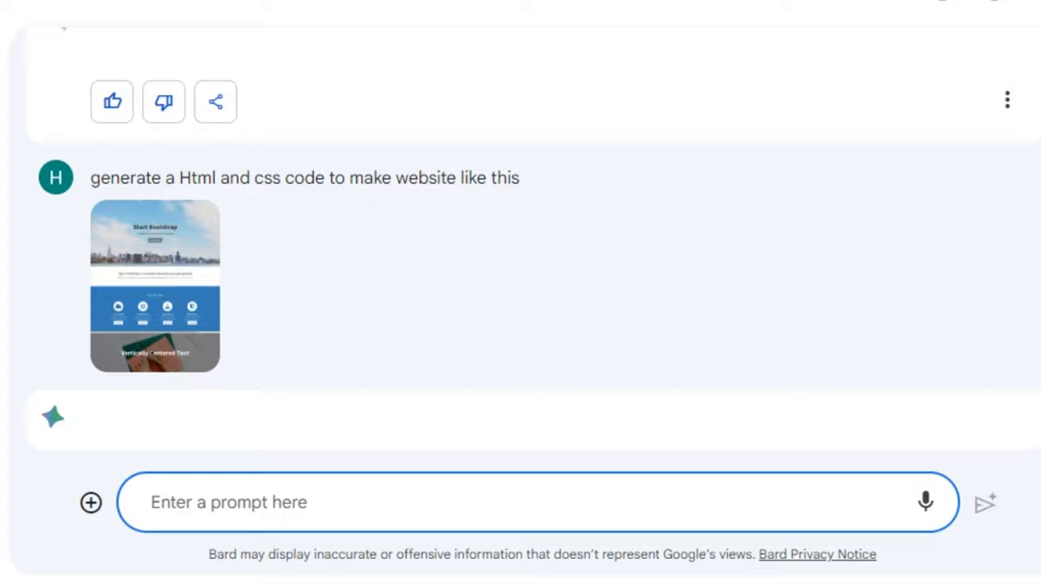
- Send 'generate a Html and css code to make website like this' with the page screenshot
drag(91, 178, 317, 178)
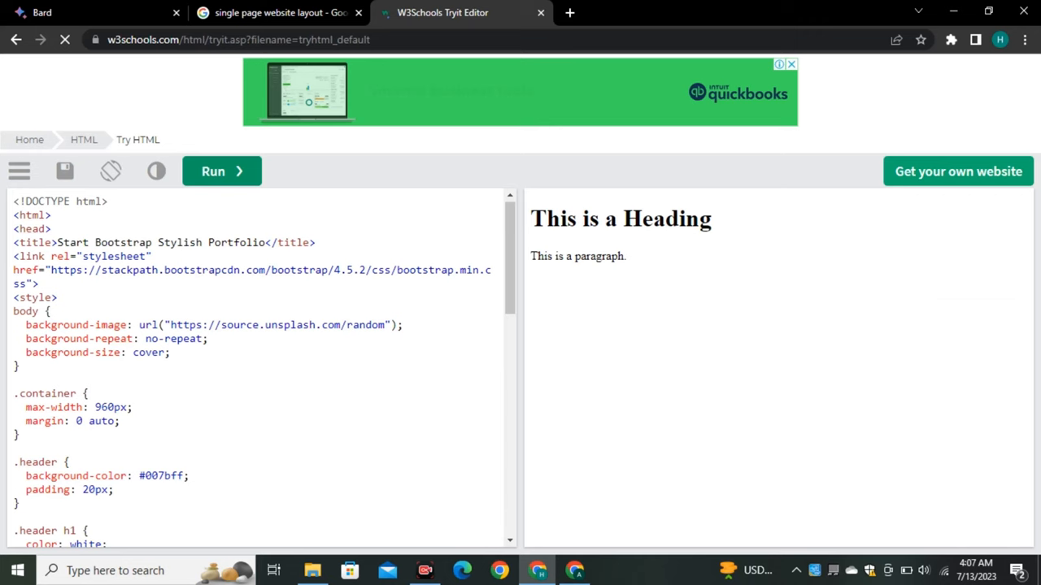
- Run Bard's Stylish Portfolio code in the Tryit Editor and view the forest-backed page
click(213, 170)
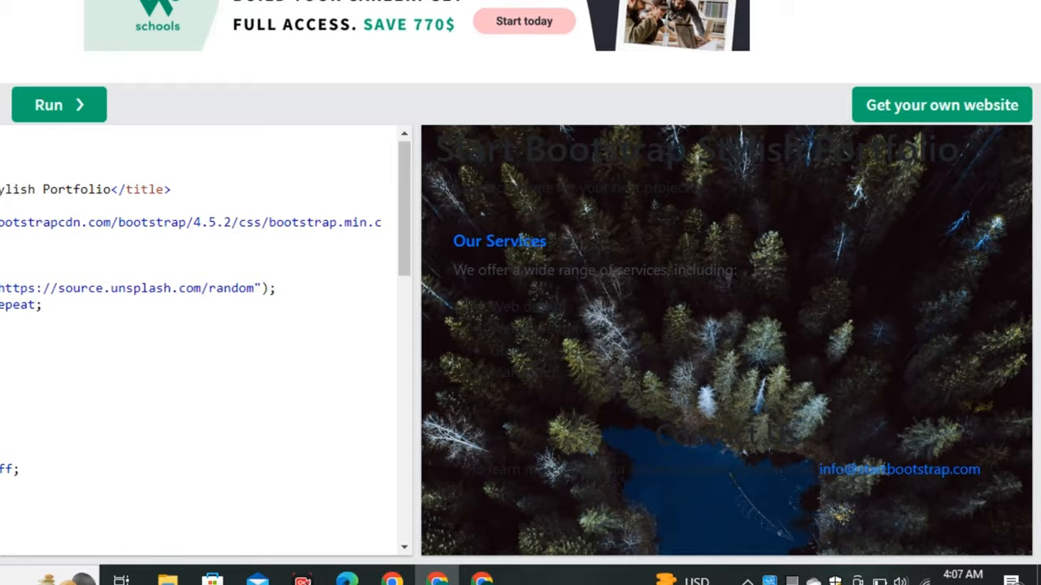
scroll(down, 3)
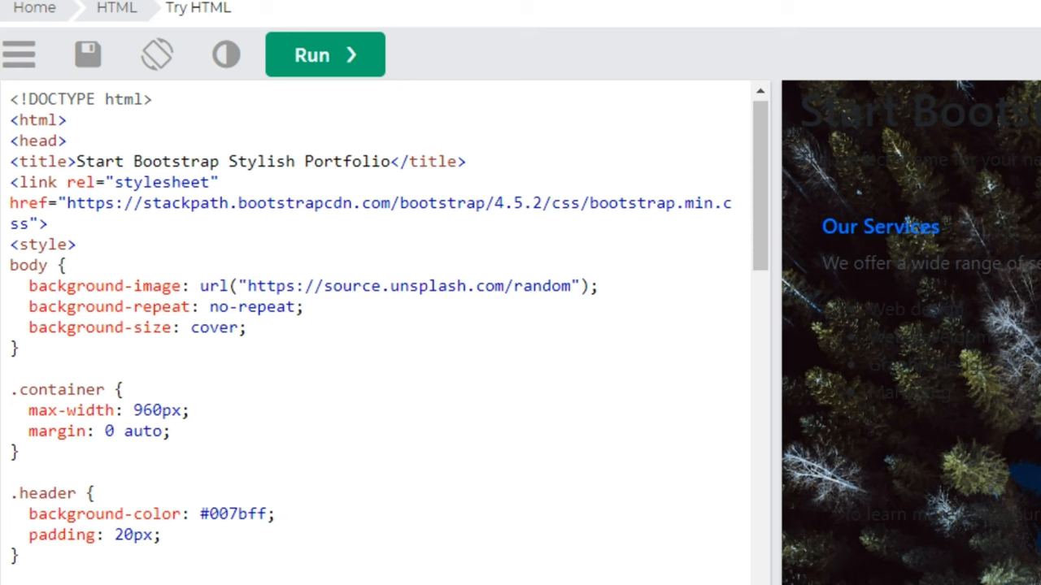
click(325, 56)
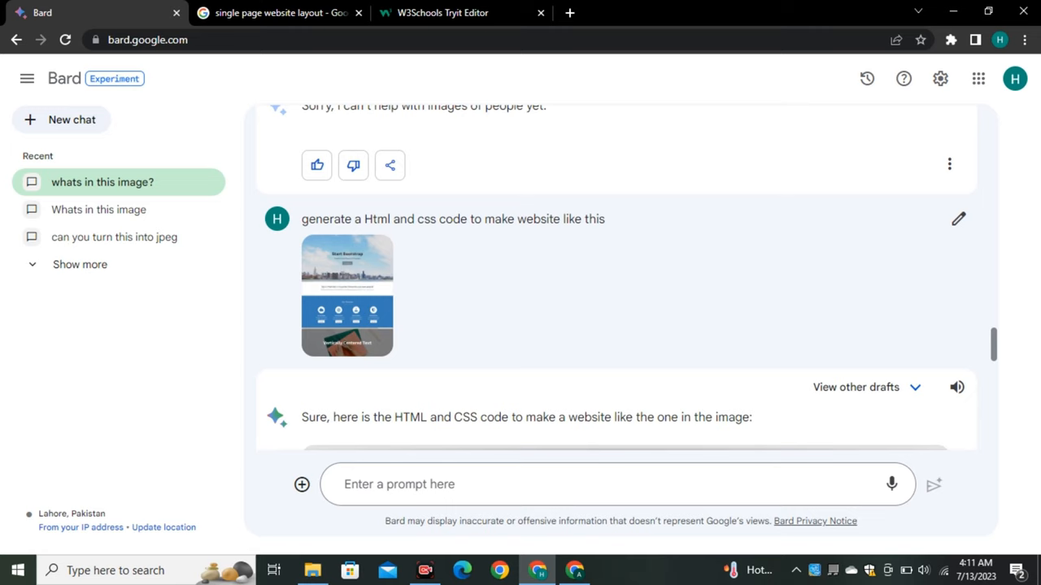
- Scroll through Bard's code reply down to the services styles and body markup
scroll(down, 3)
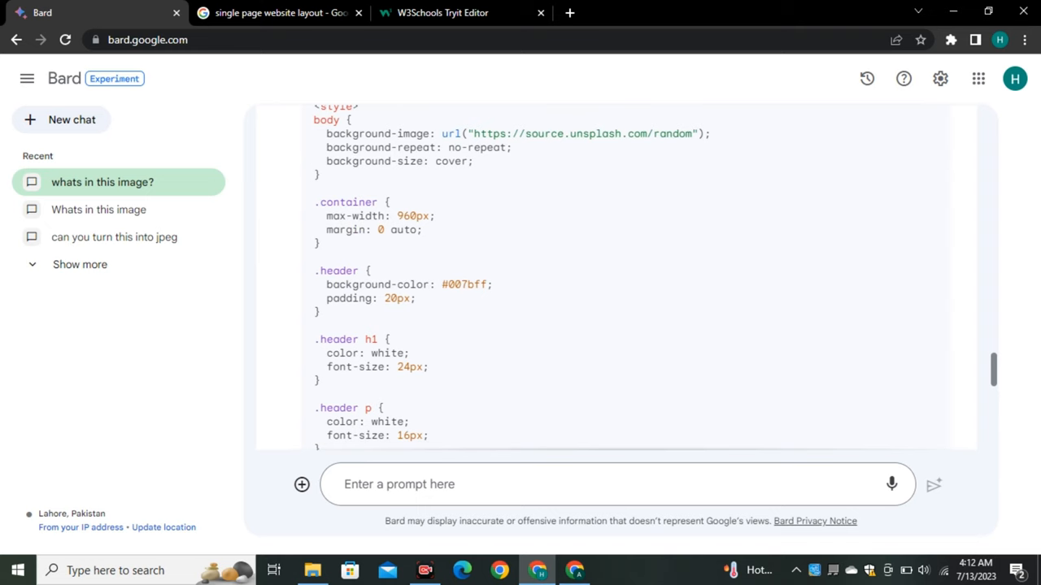
scroll(down, 3)
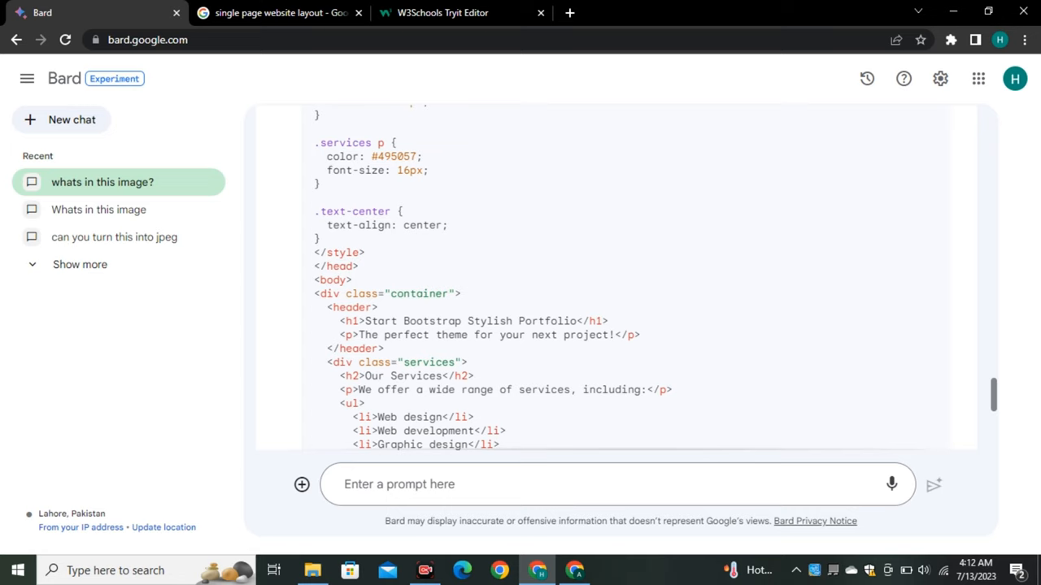
scroll(down, 3)
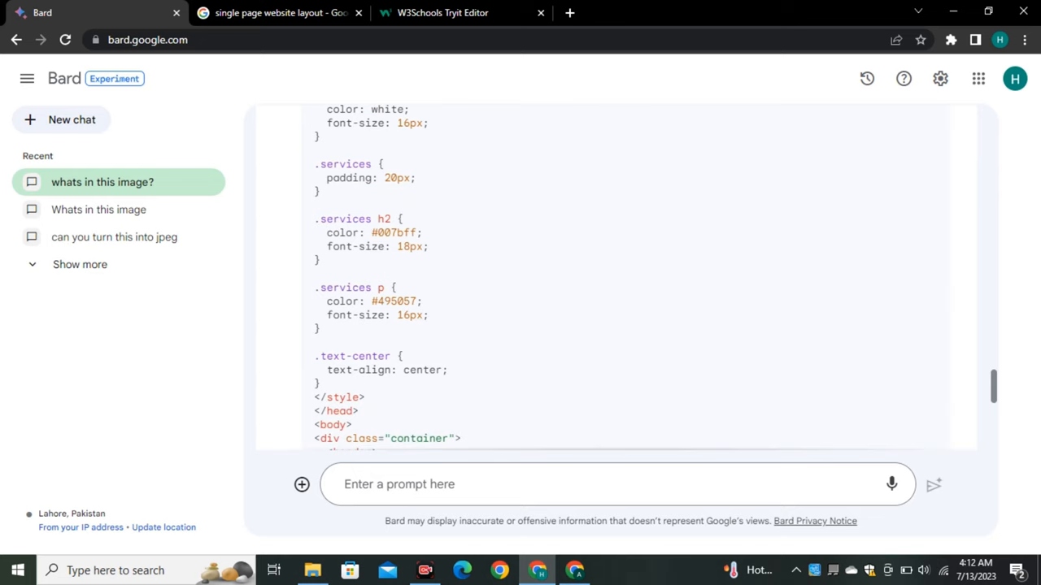